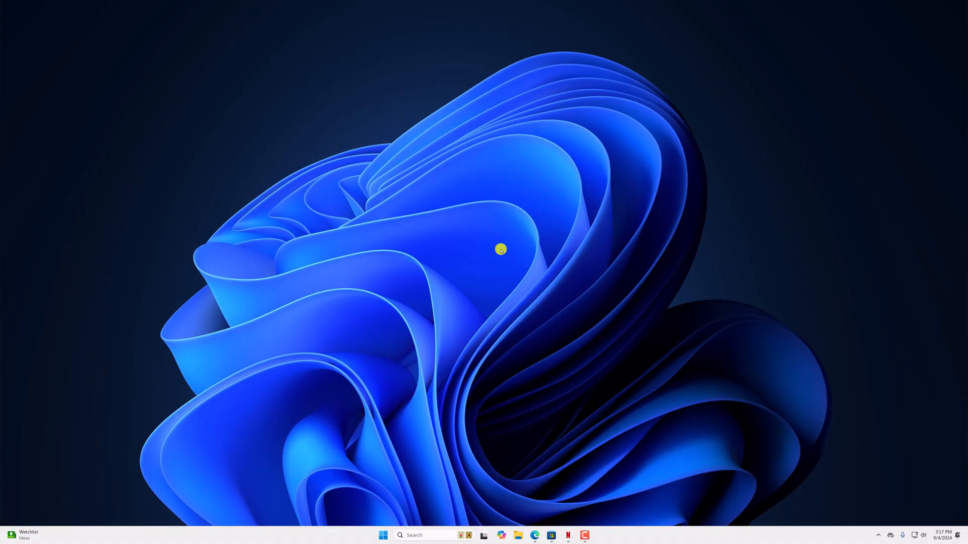
# Move past the speed-test browser to the desktop and launch Task Manager from the taskbar
pyautogui.click(534, 536)
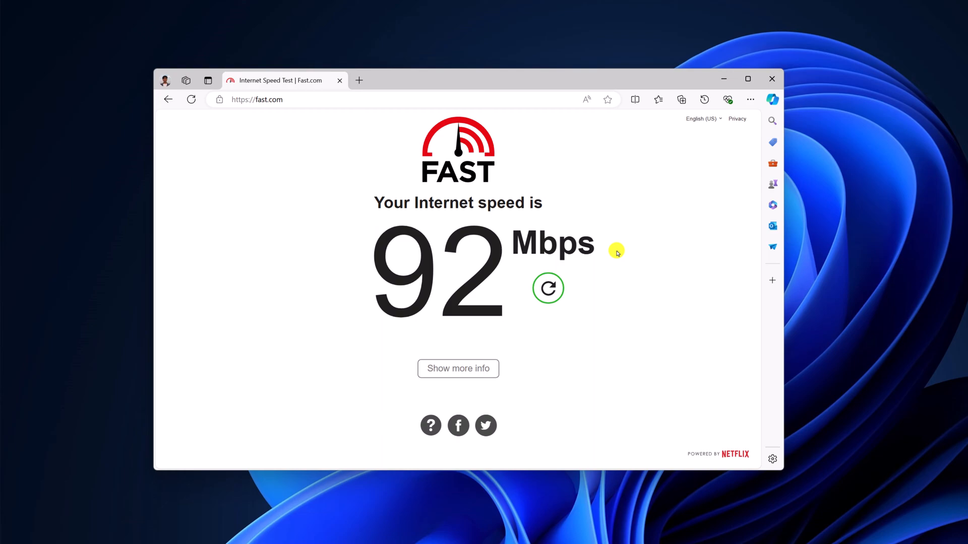
pyautogui.moveTo(756, 92)
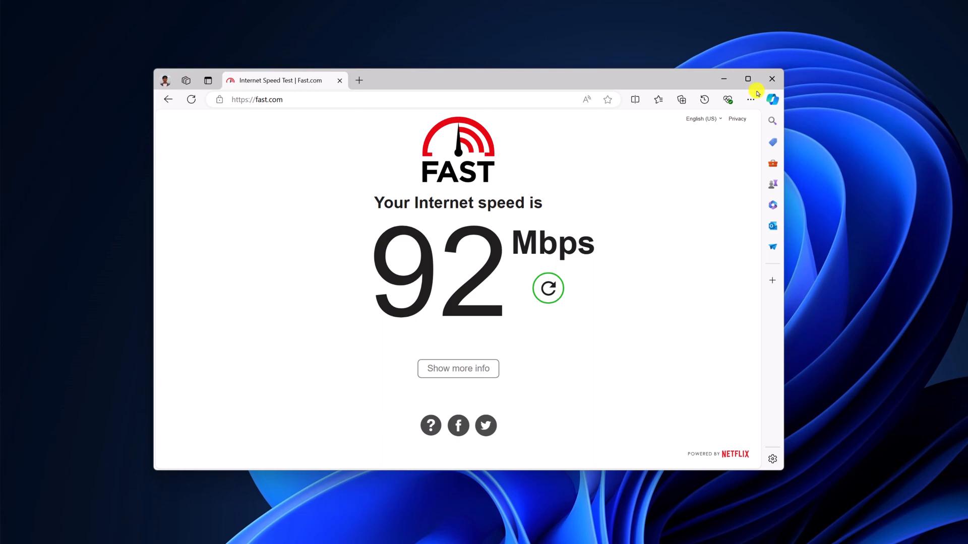
pyautogui.moveTo(724, 79)
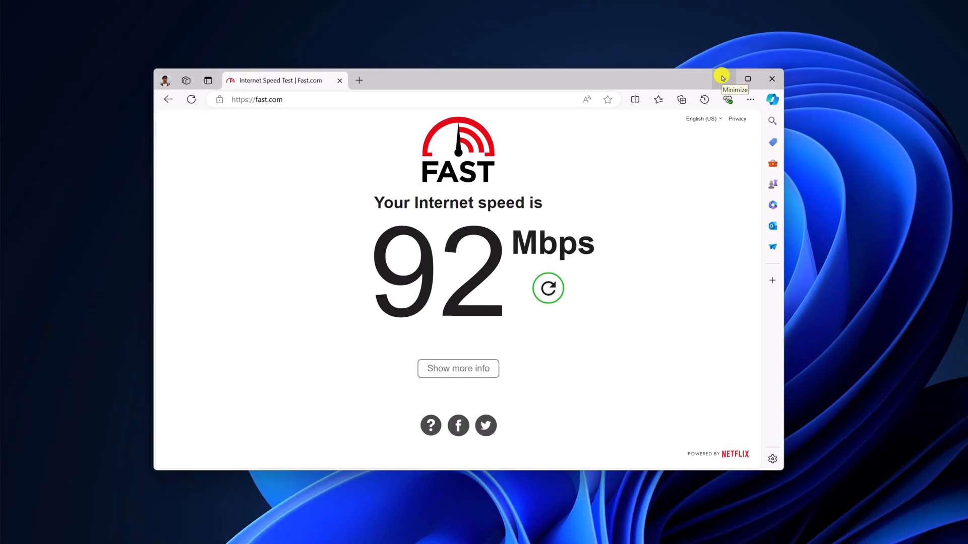
pyautogui.click(734, 79)
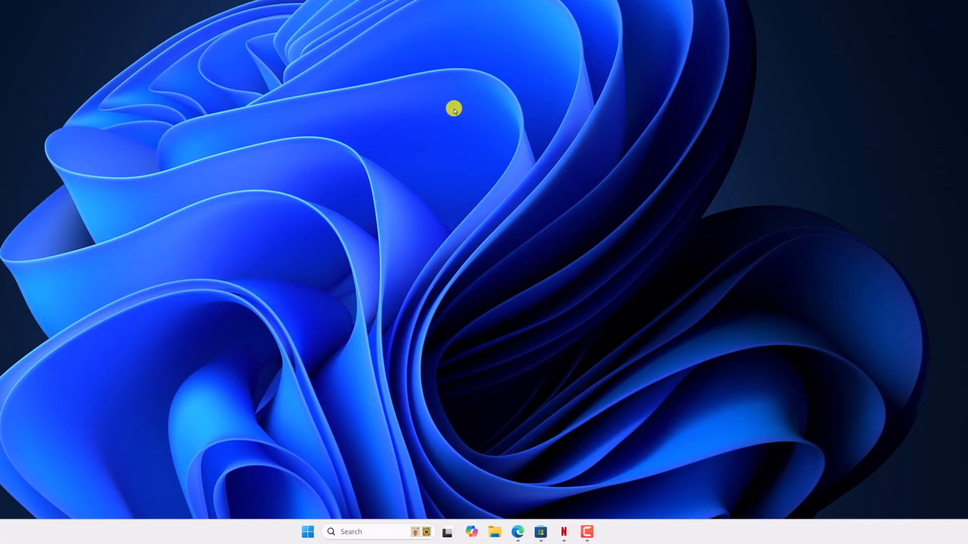
pyautogui.moveTo(197, 529)
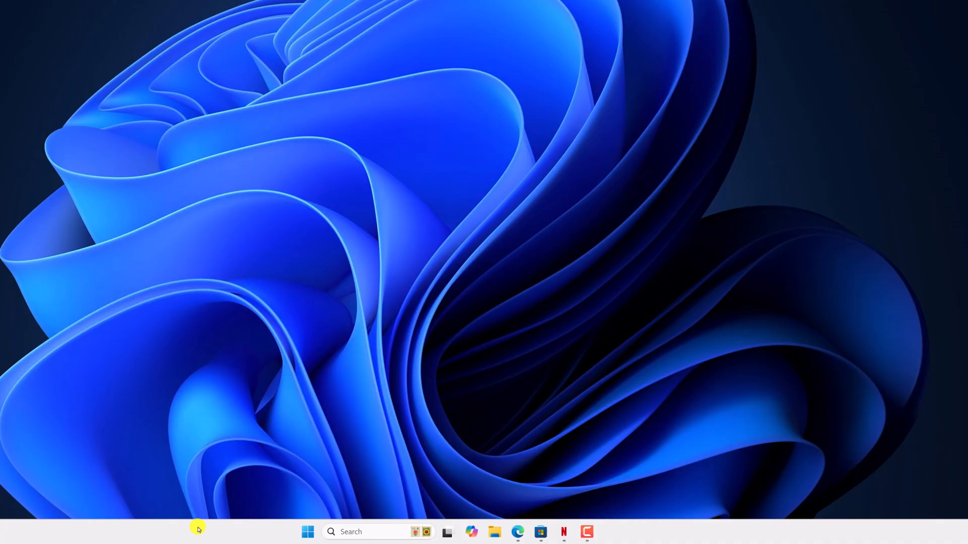
pyautogui.rightClick(198, 529)
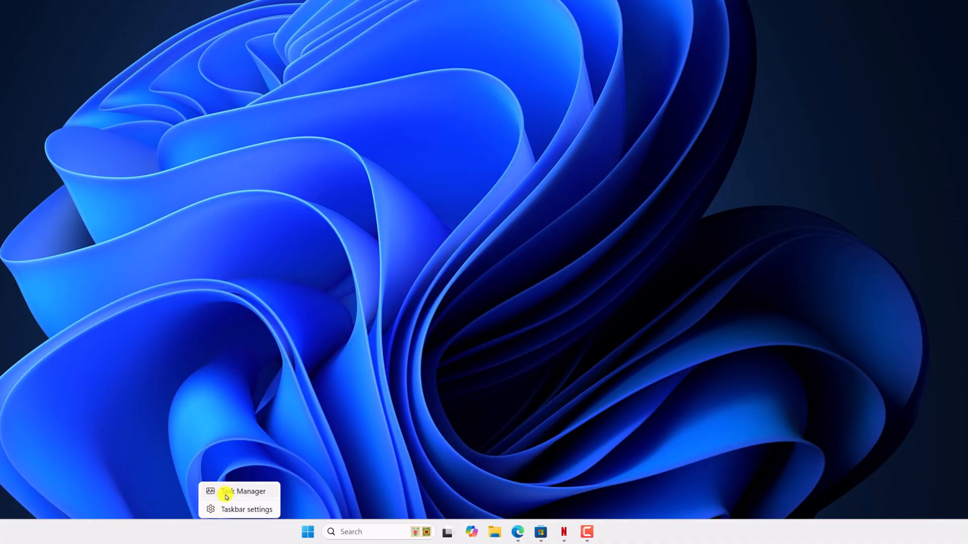
pyautogui.click(250, 491)
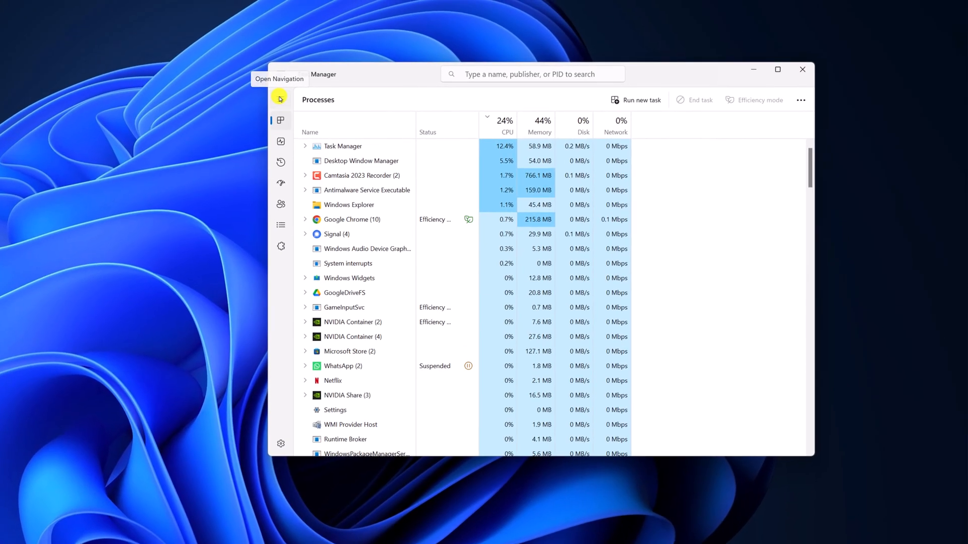
# Search Task Manager for 'net', end the Netflix process, and close Task Manager
pyautogui.click(281, 99)
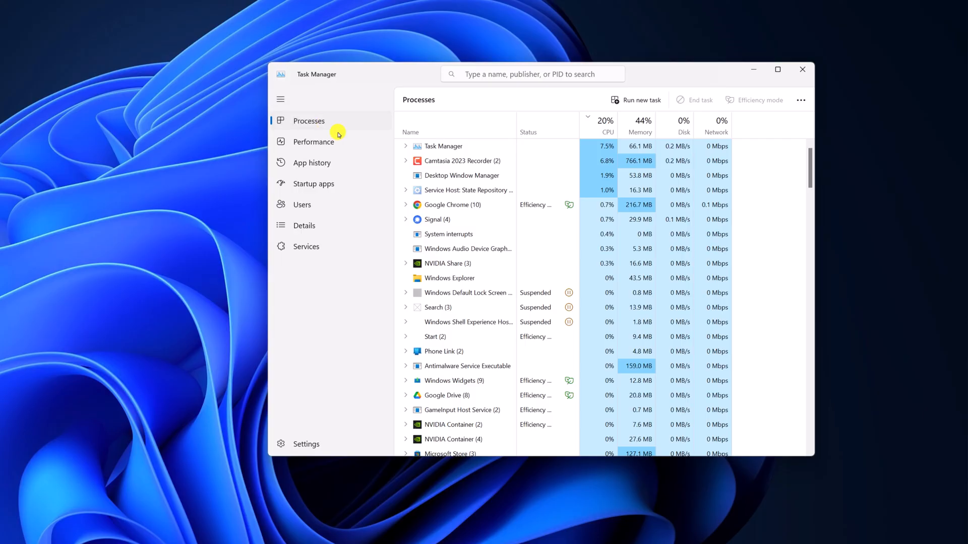
pyautogui.scroll(-3)
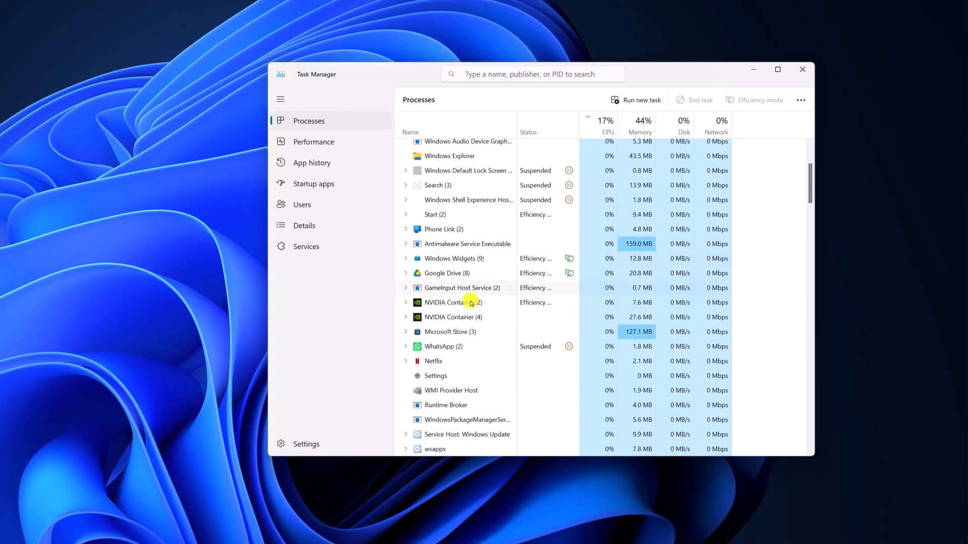
pyautogui.moveTo(450, 360)
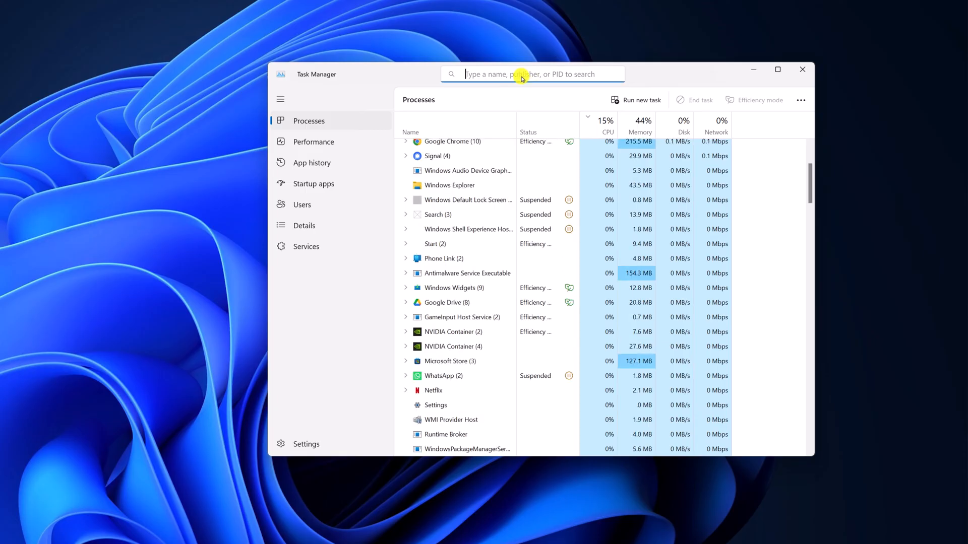
pyautogui.write('netflix')
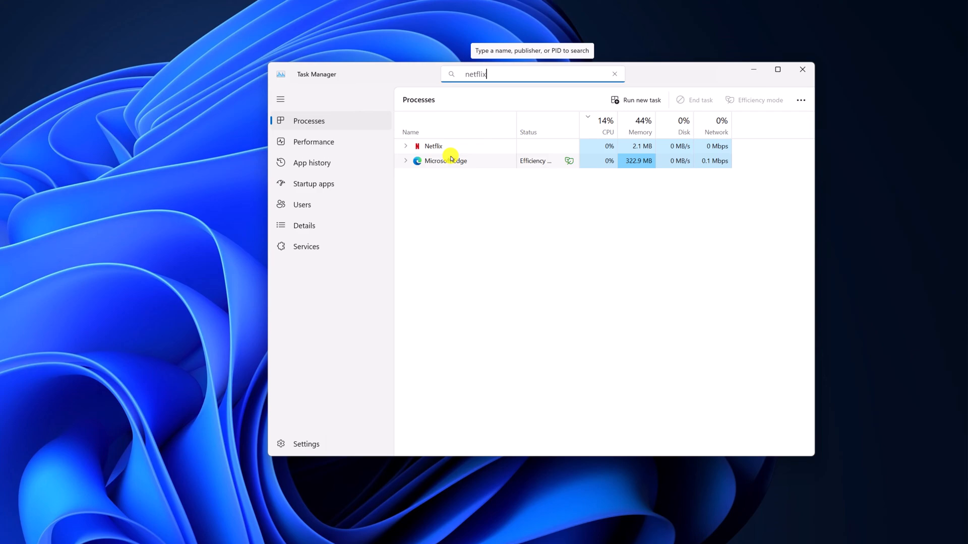
pyautogui.rightClick(433, 146)
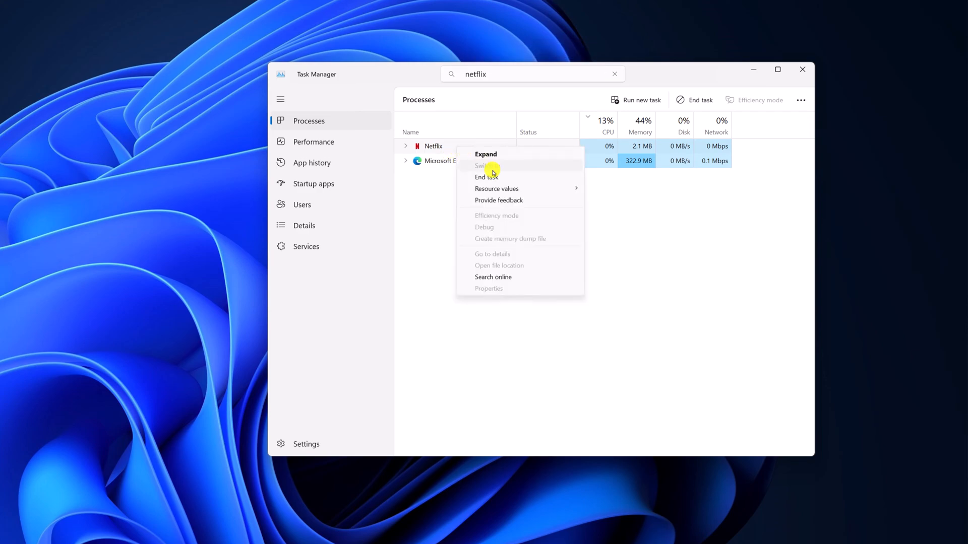
pyautogui.click(511, 182)
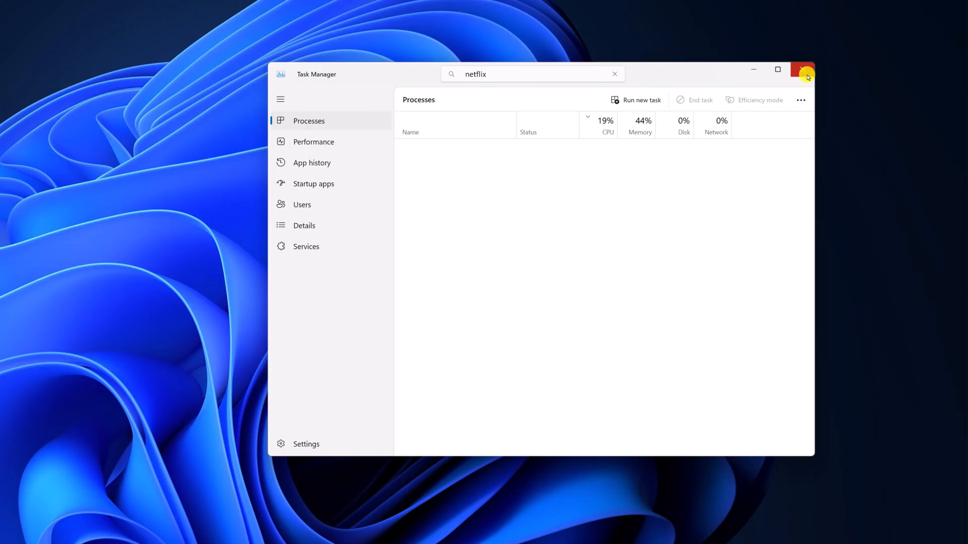
pyautogui.click(802, 69)
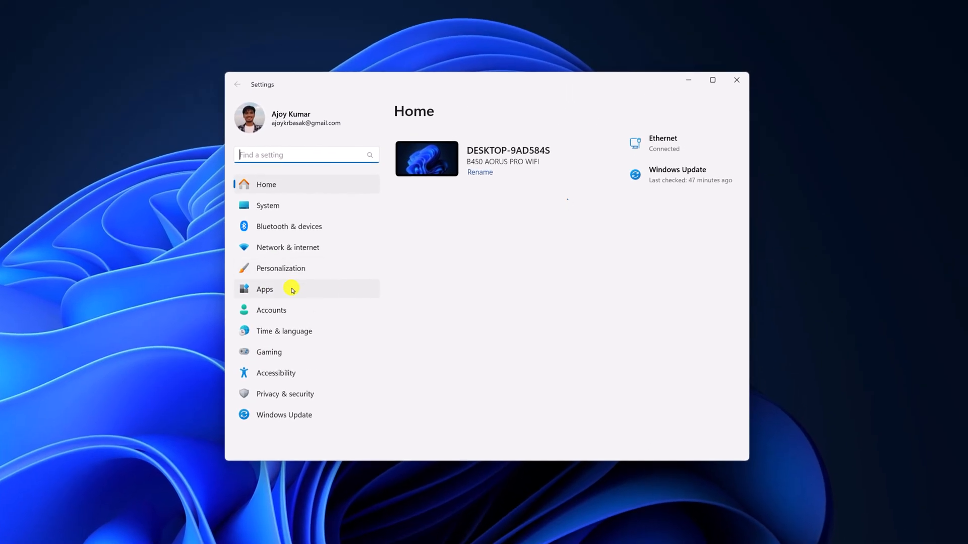
# Go to Apps > Installed apps and open Netflix's Advanced options page
pyautogui.click(264, 289)
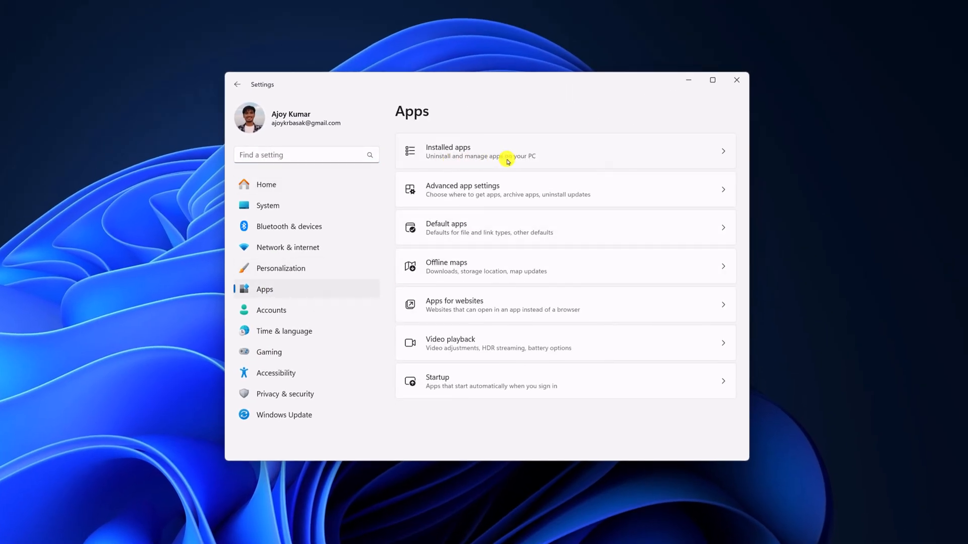
pyautogui.click(506, 151)
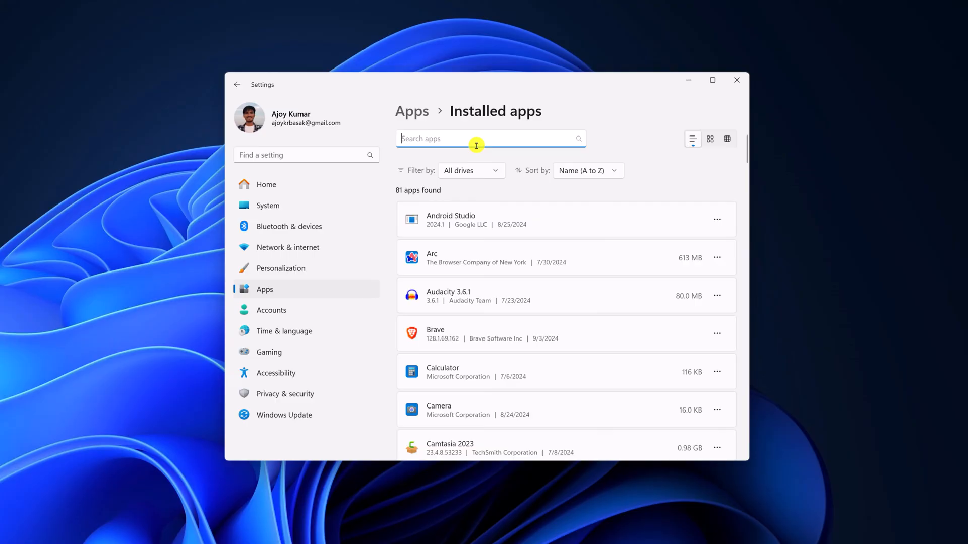
pyautogui.scroll(-3)
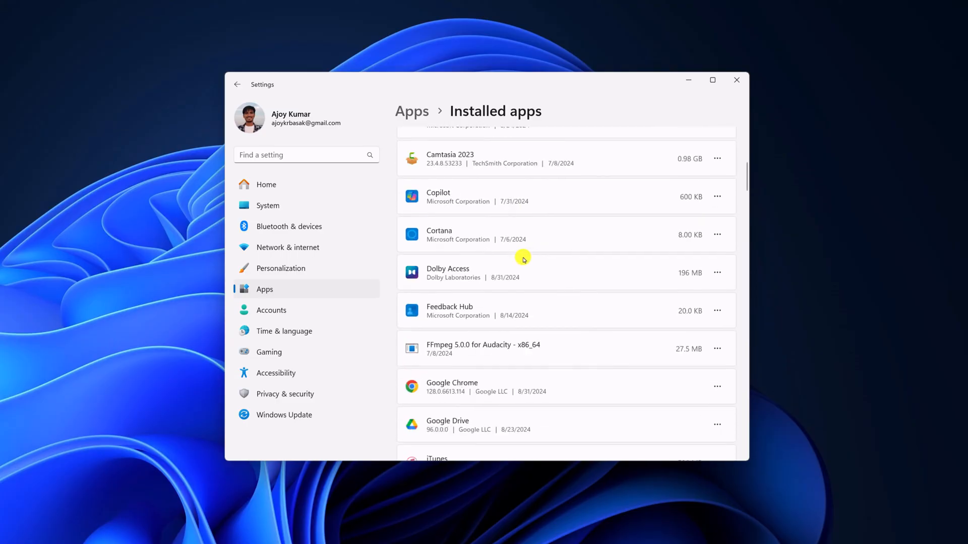
pyautogui.scroll(-3)
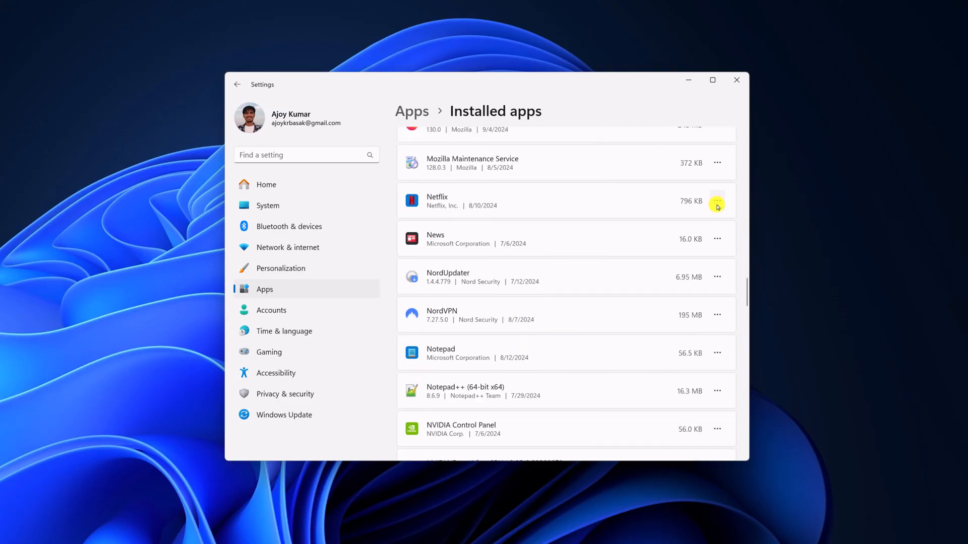
pyautogui.click(717, 200)
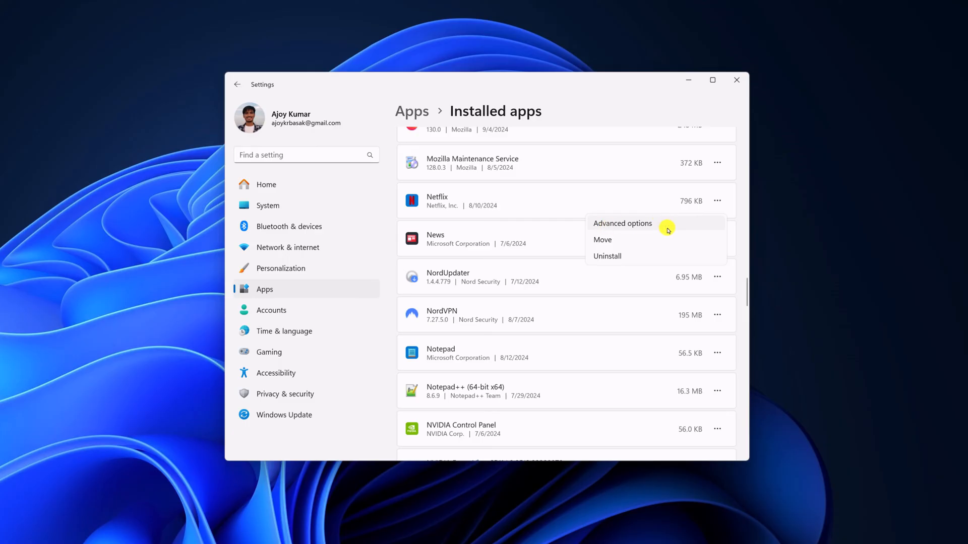
pyautogui.click(622, 223)
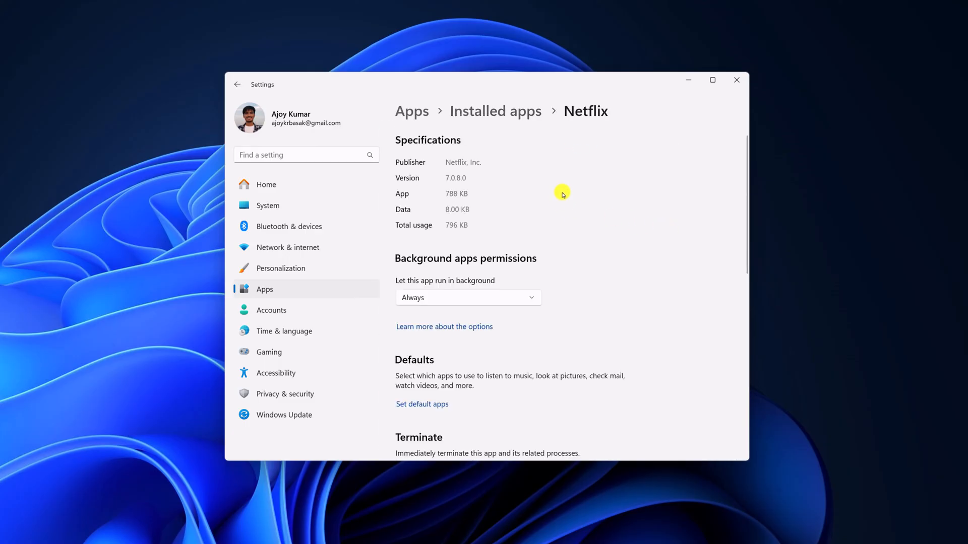
# Run Repair, then Reset on Netflix's Advanced options, and close the Settings window
pyautogui.scroll(-3)
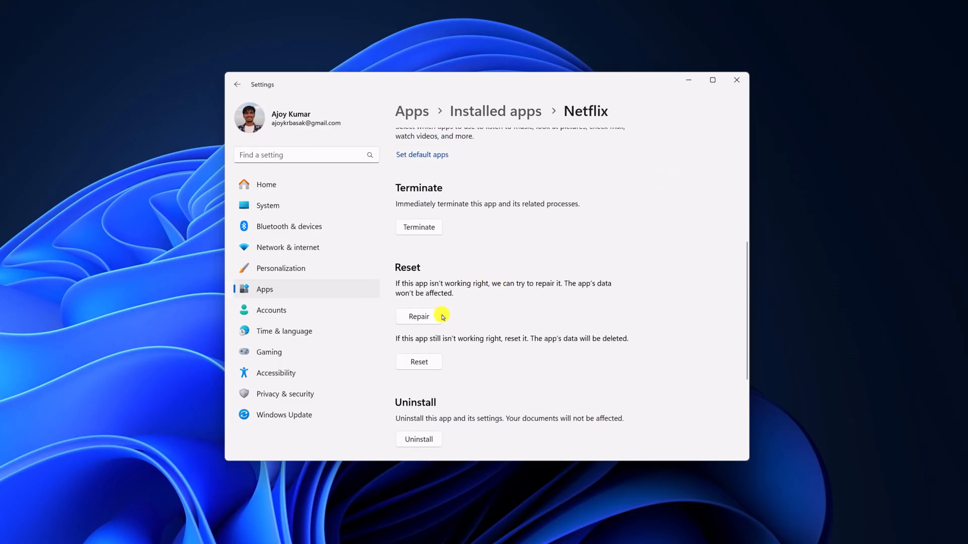
pyautogui.click(418, 317)
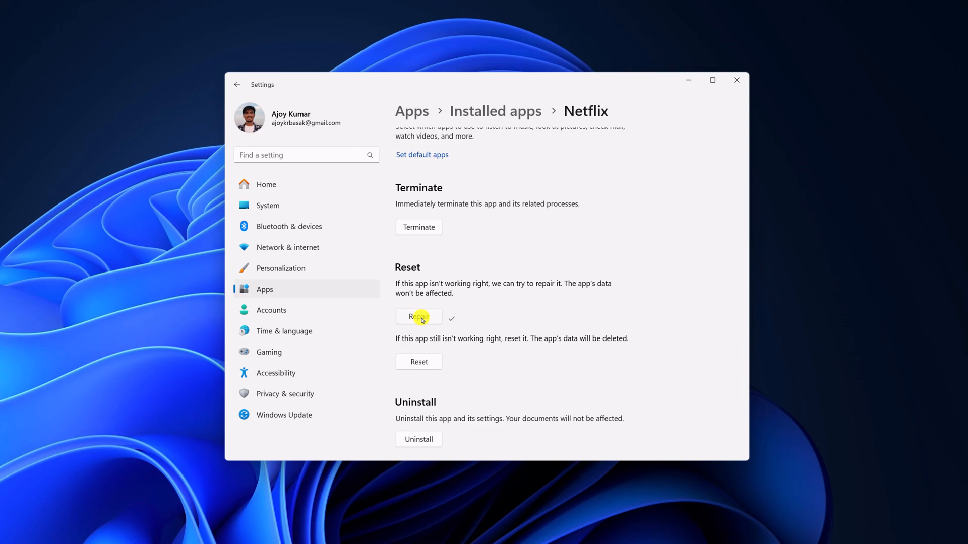
pyautogui.moveTo(493, 306)
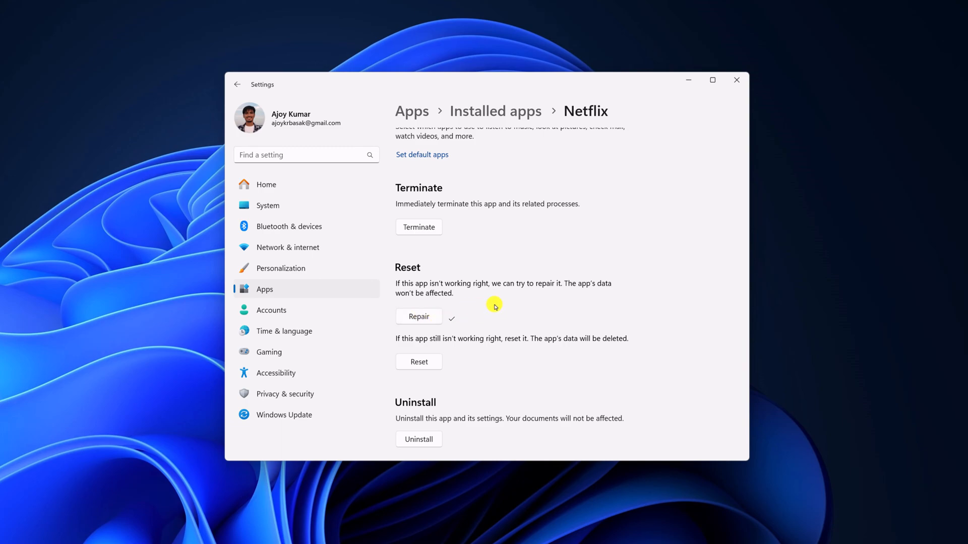
pyautogui.moveTo(424, 364)
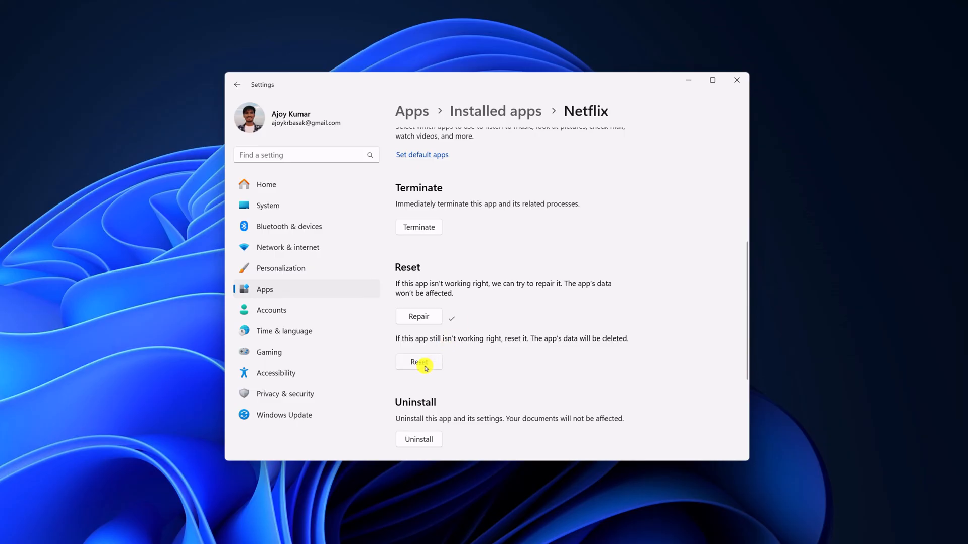
pyautogui.click(418, 362)
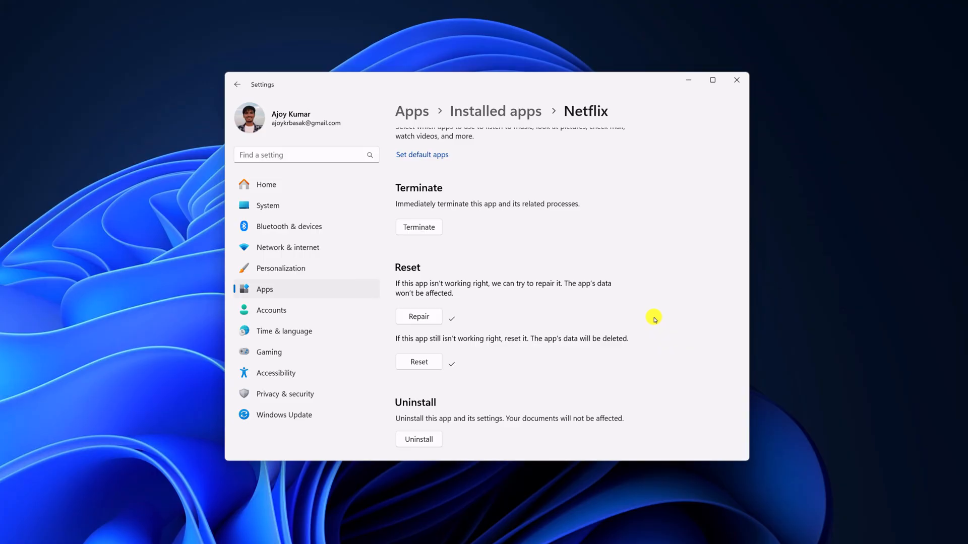
pyautogui.moveTo(736, 80)
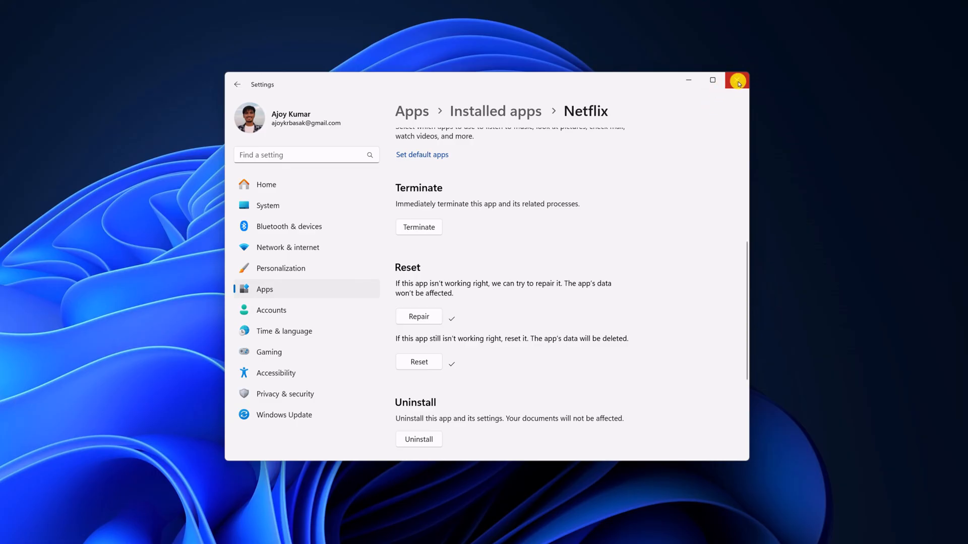
pyautogui.click(736, 81)
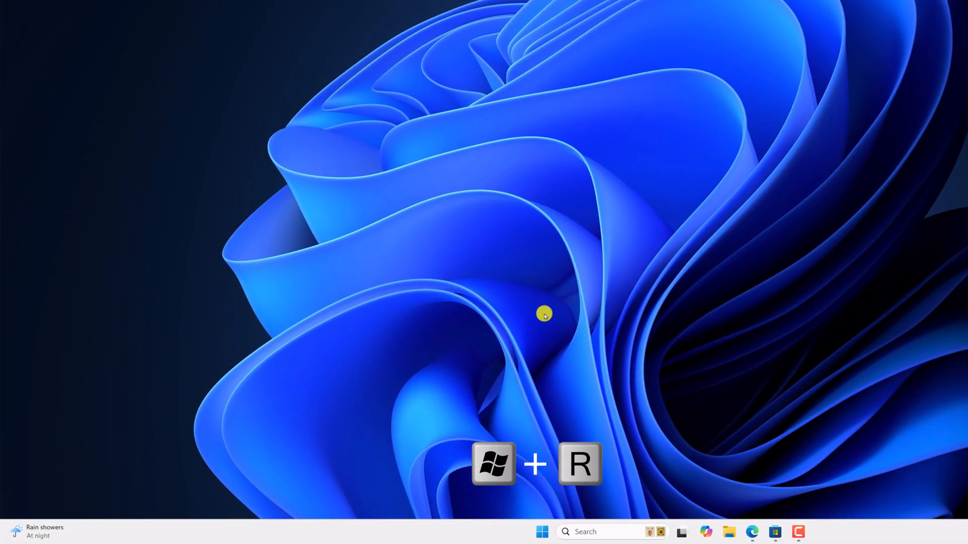
# Open %temp% from the Run dialog, delete all its files, and close the folder
pyautogui.press('Win+r')
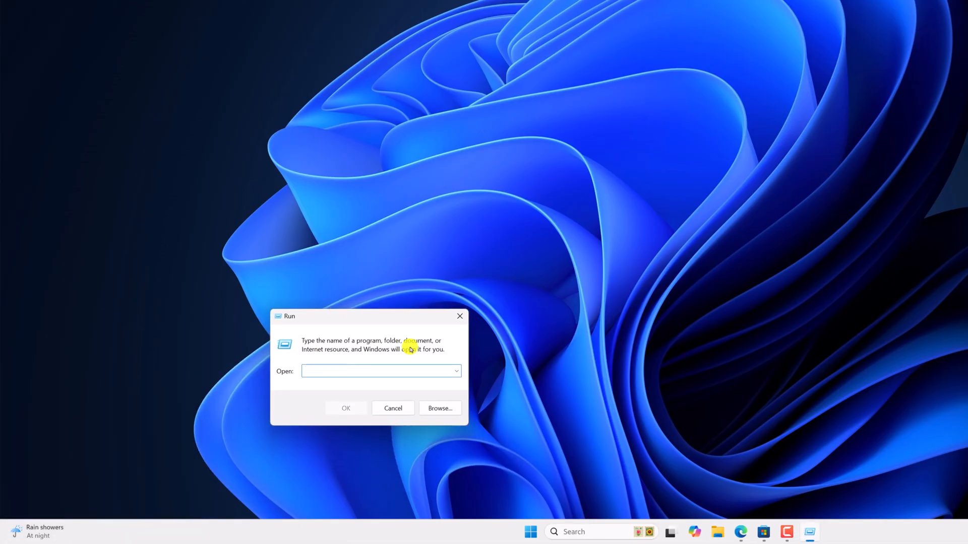
pyautogui.write('%temp%')
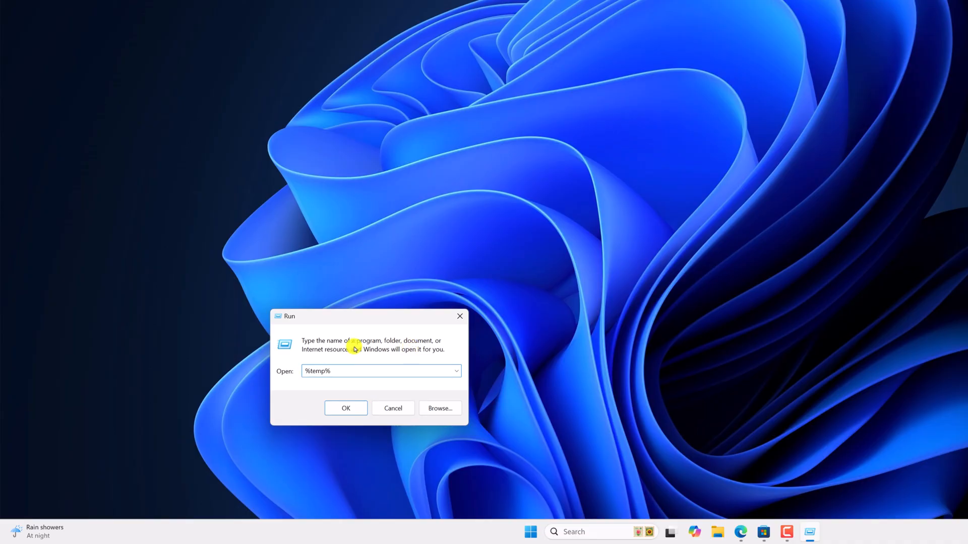
pyautogui.click(345, 408)
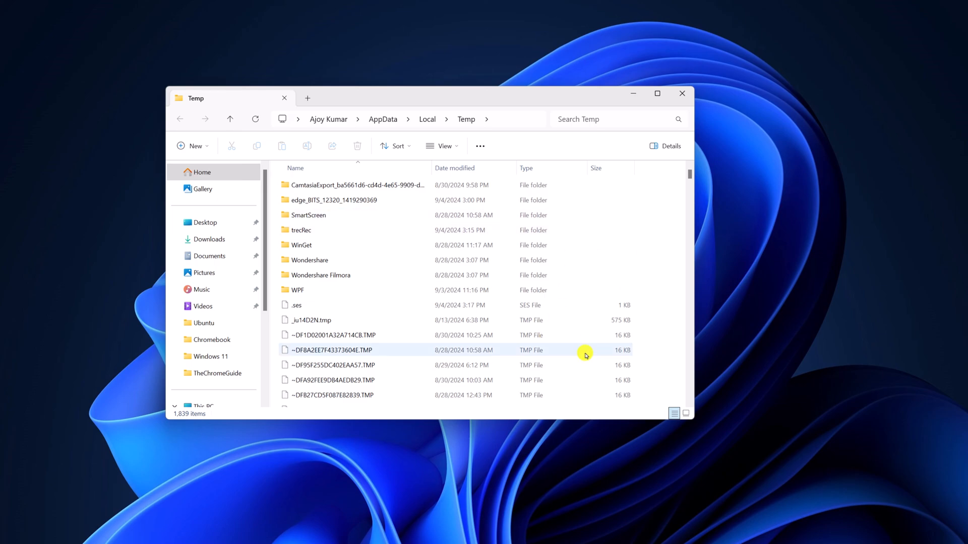
pyautogui.press('ctrl+a')
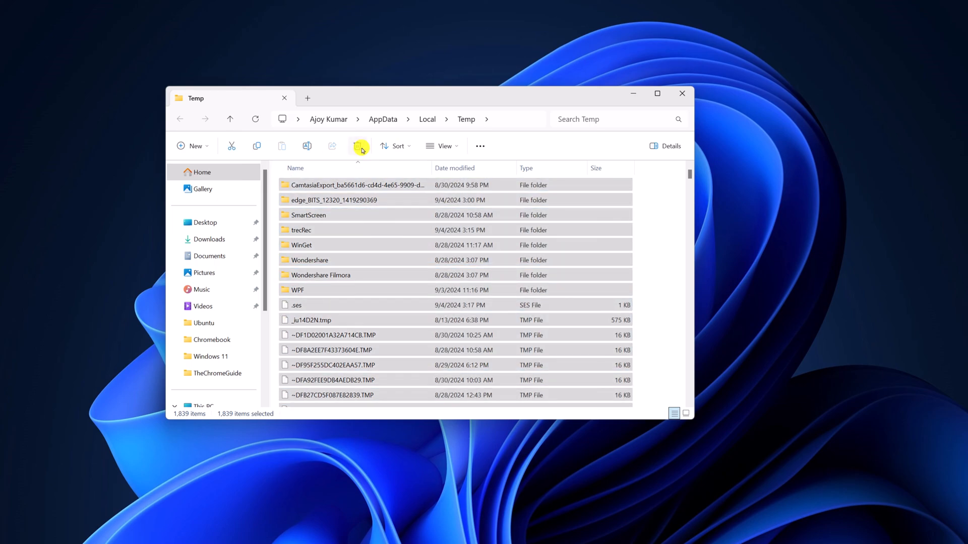
pyautogui.click(357, 146)
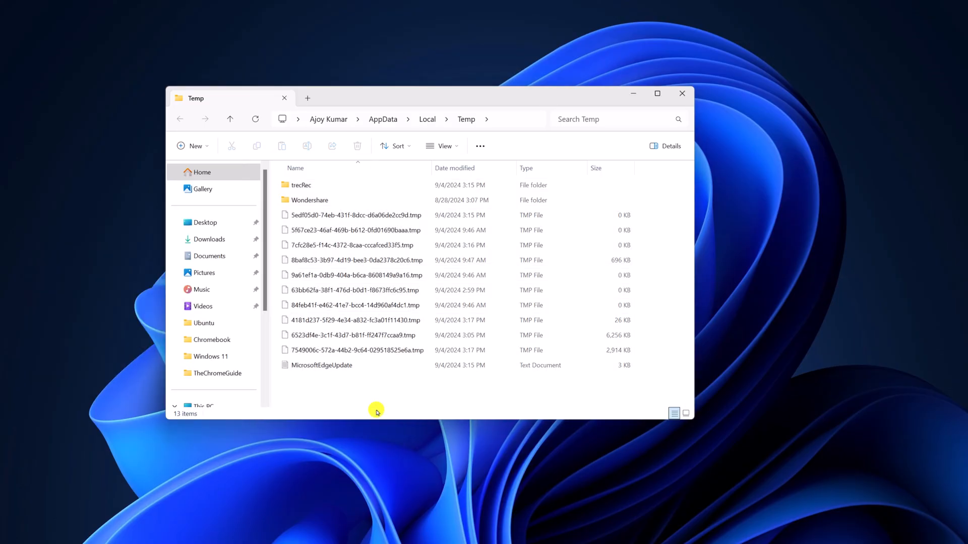
pyautogui.moveTo(698, 105)
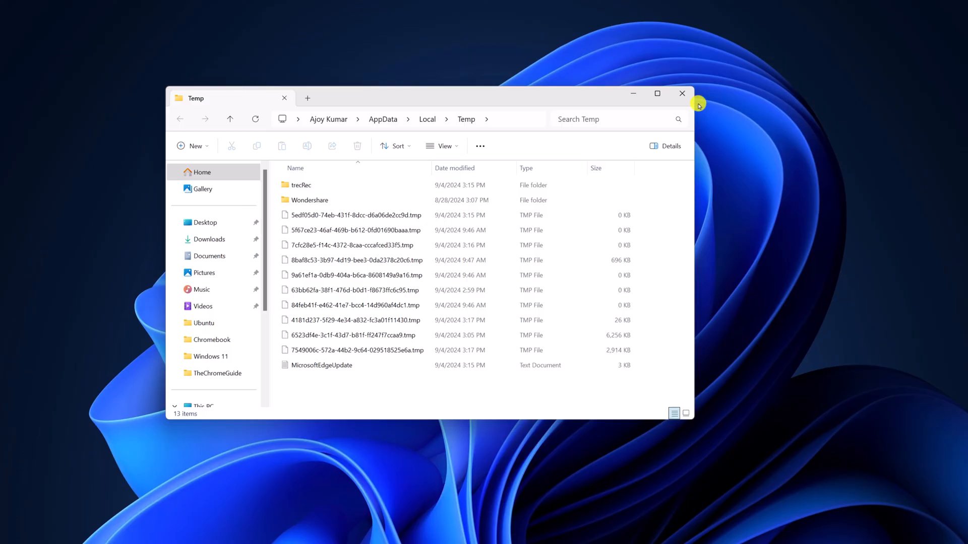
pyautogui.click(681, 93)
pyautogui.write('n')
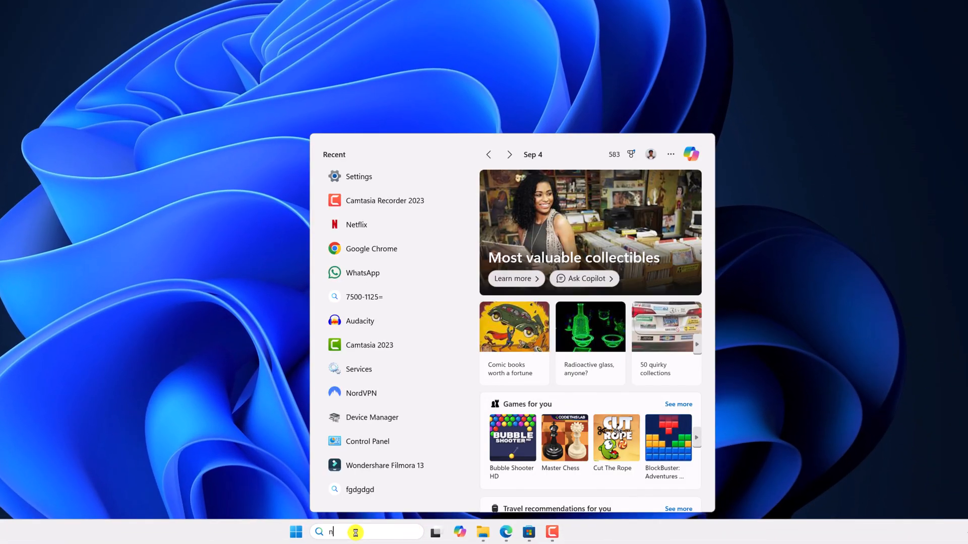
# Relaunch Netflix from Start search, go to its Sign In screen, and minimize it
pyautogui.write('e')
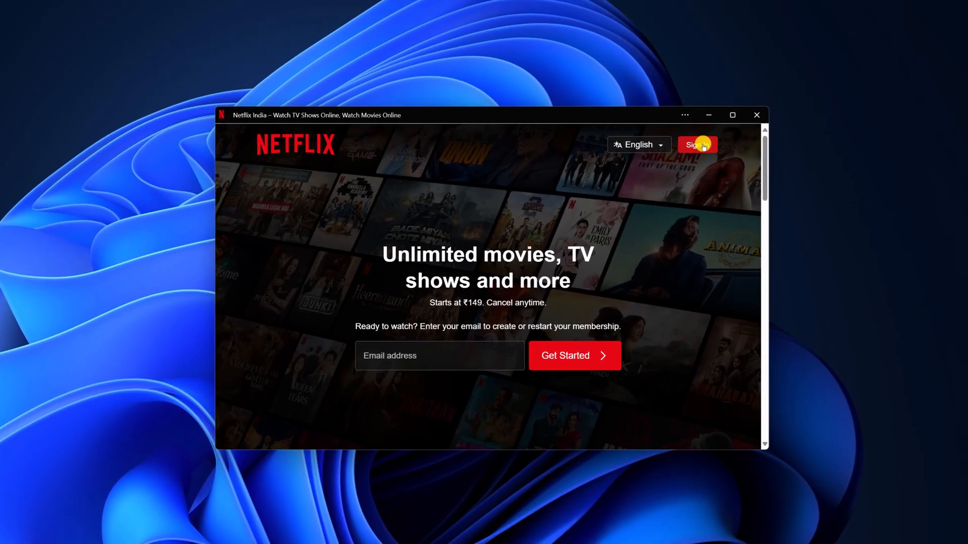
pyautogui.click(697, 144)
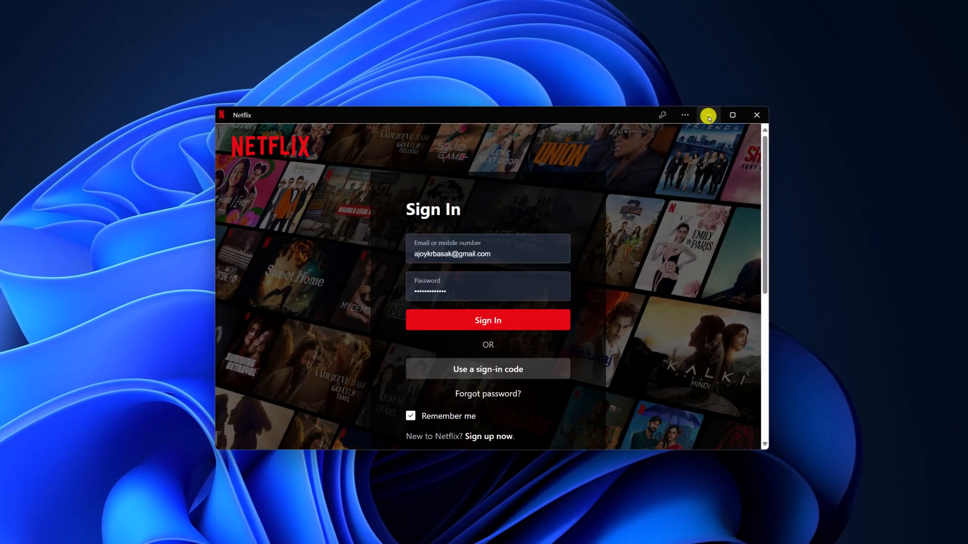
pyautogui.click(756, 115)
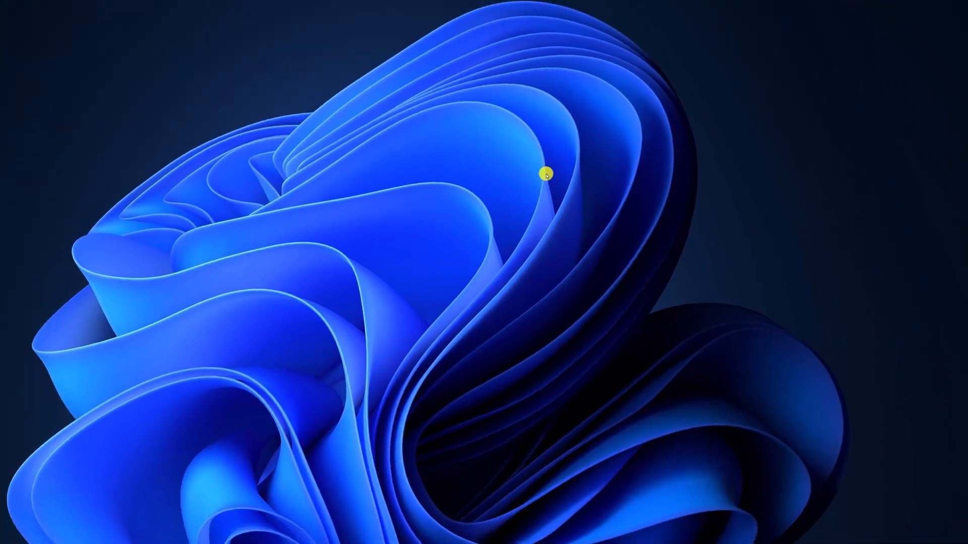